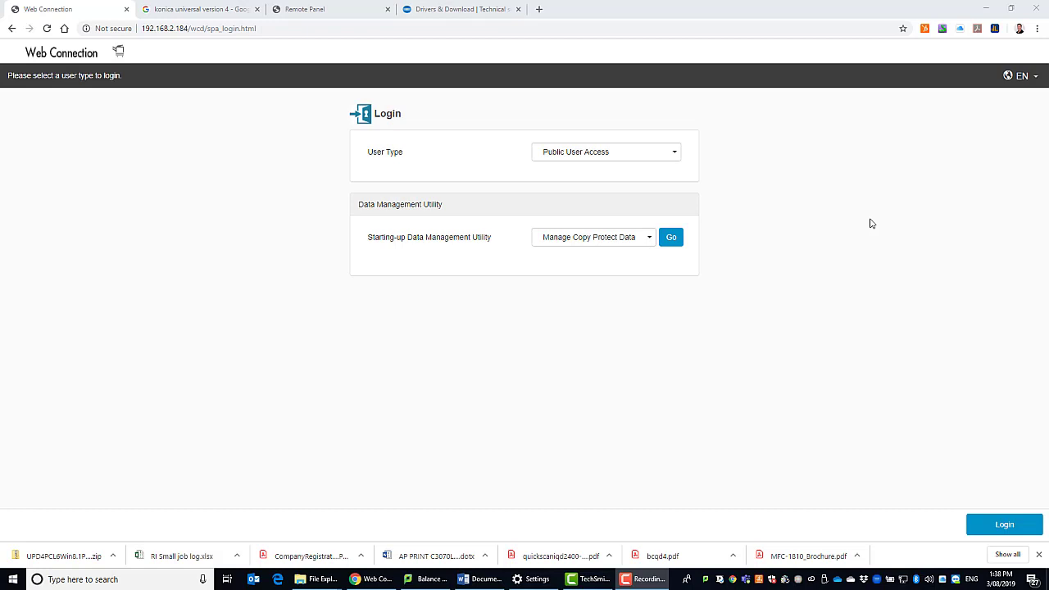
pyautogui.moveTo(791, 219)
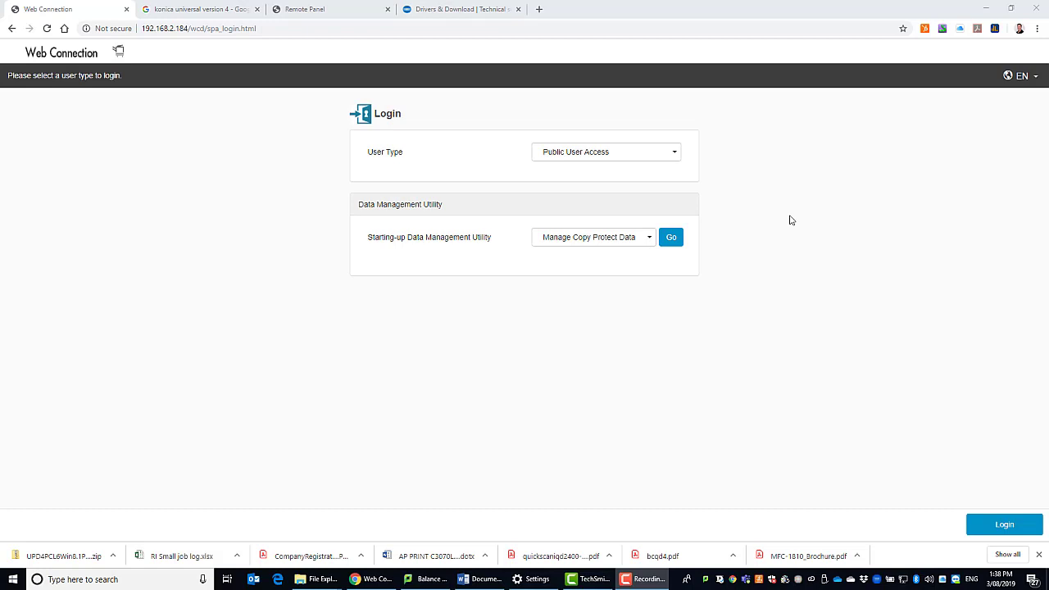
pyautogui.moveTo(355, 247)
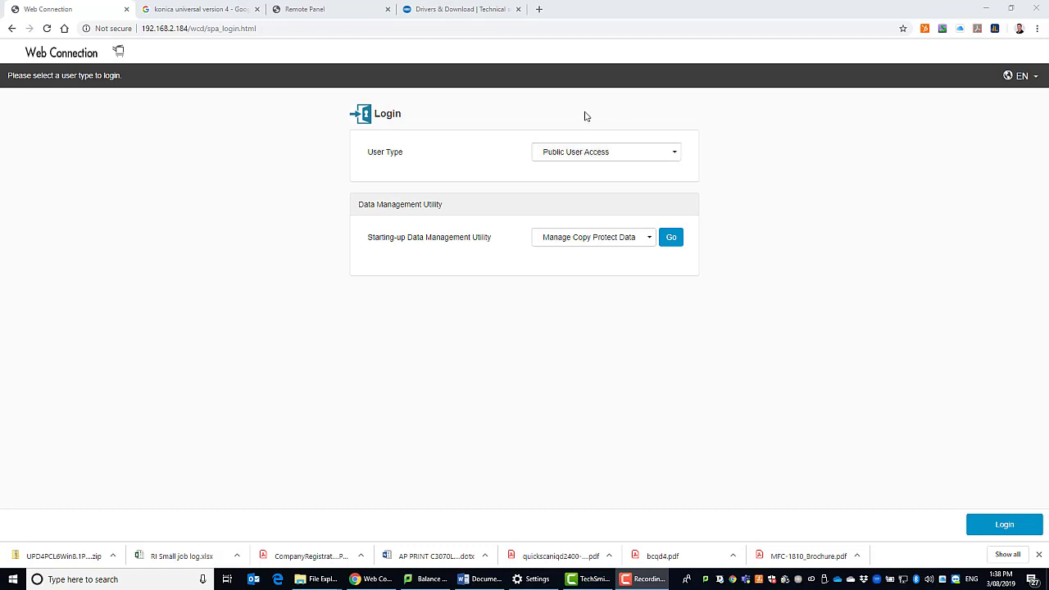
# Switch to the Remote Panel browser tab showing the exit remote panel prompt.
pyautogui.click(330, 9)
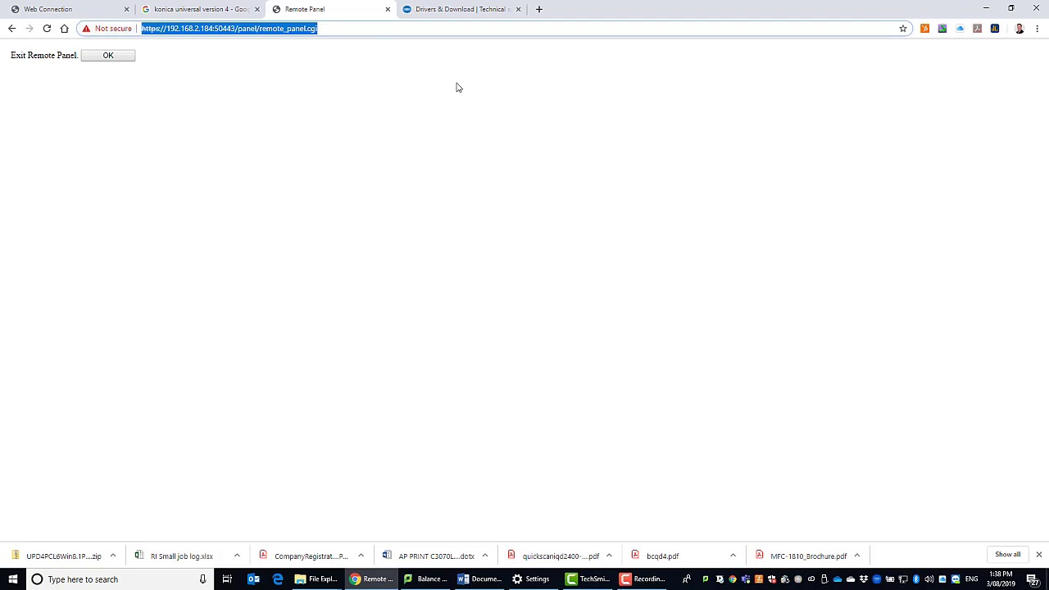
# Confirm exiting the old session and load the bizhub C250i remote panel home screen.
pyautogui.click(108, 55)
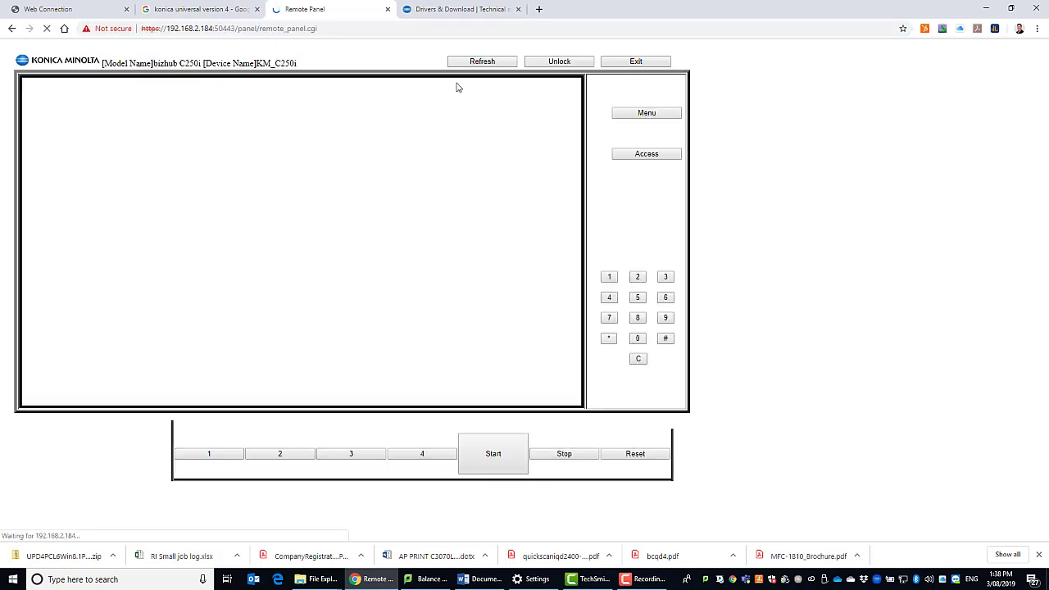
pyautogui.click(482, 60)
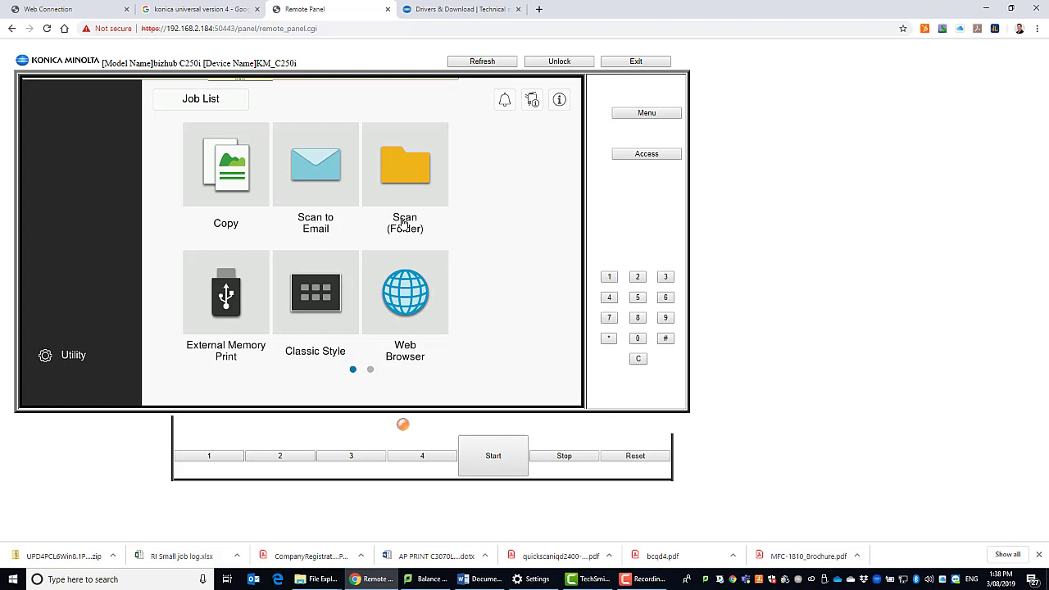
pyautogui.moveTo(391, 207)
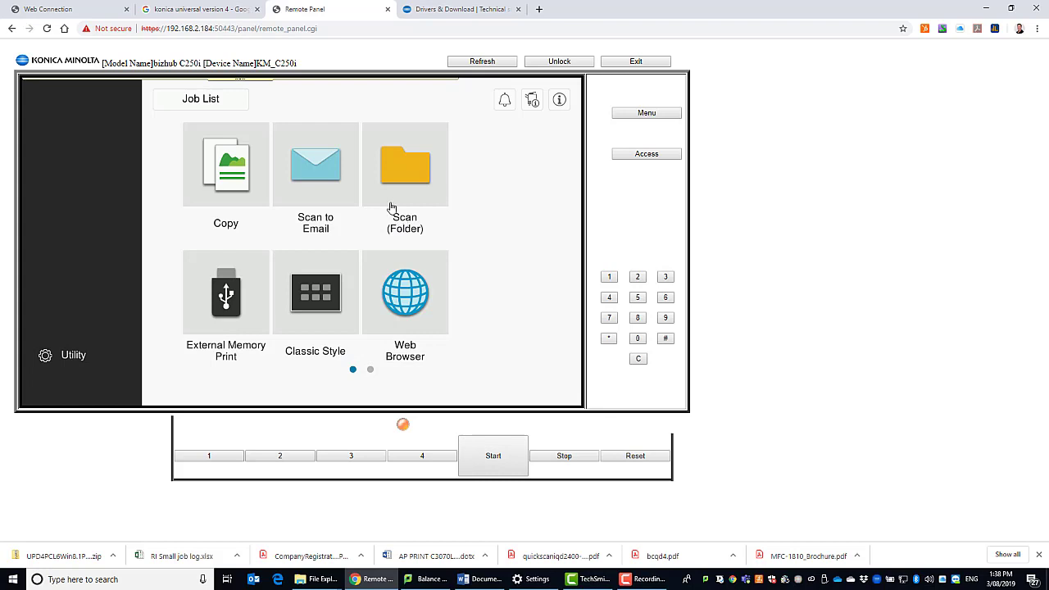
pyautogui.moveTo(348, 228)
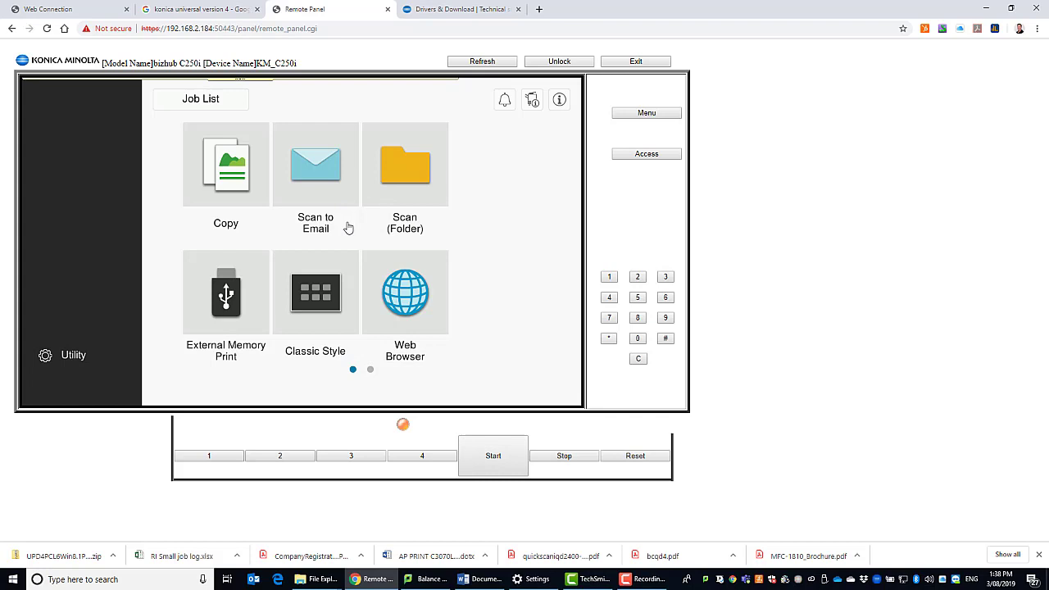
pyautogui.moveTo(351, 255)
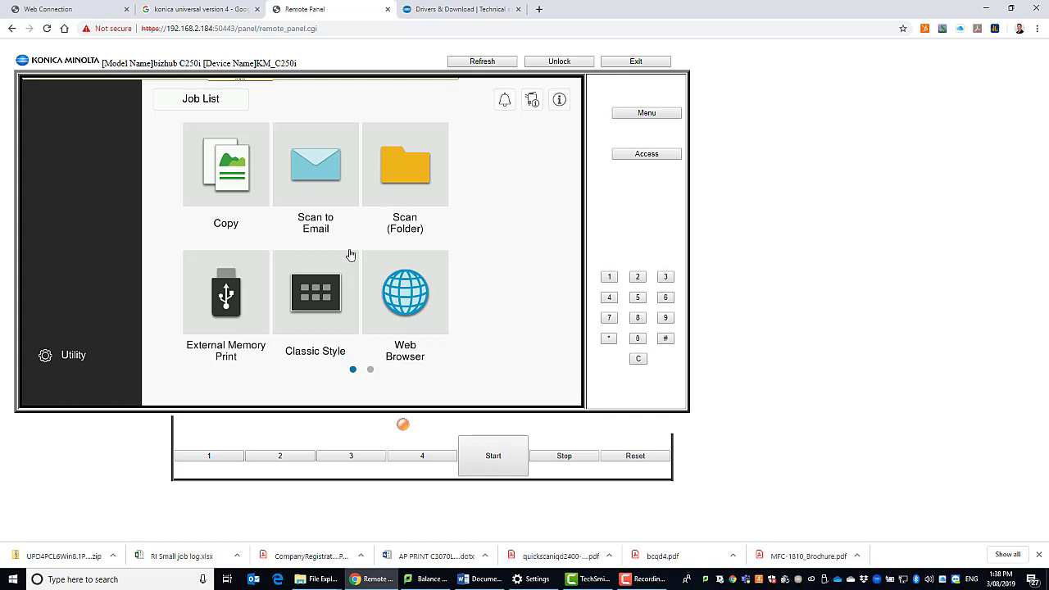
pyautogui.moveTo(361, 104)
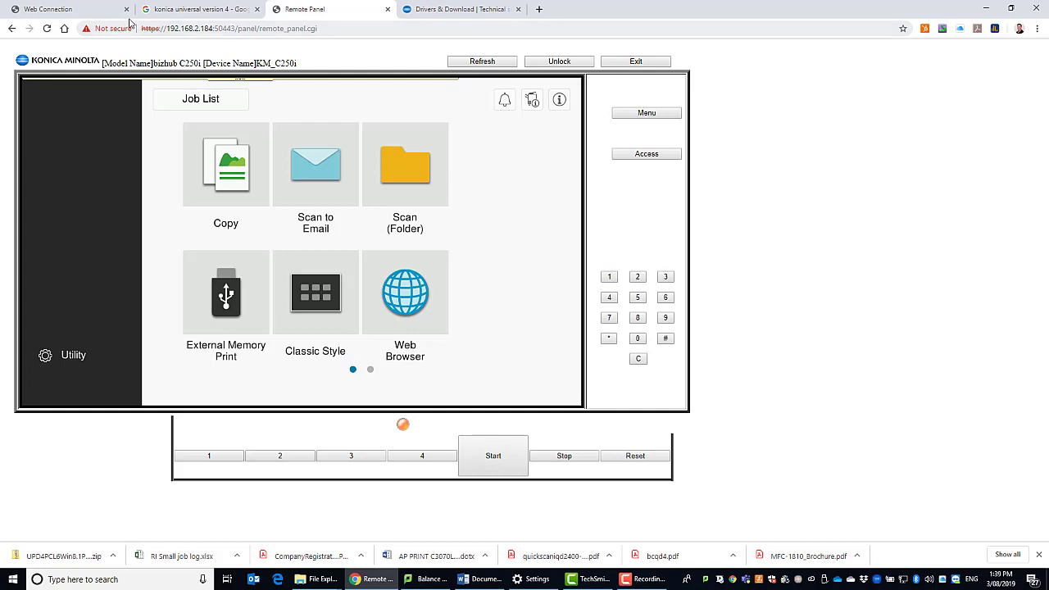
pyautogui.moveTo(59, 9)
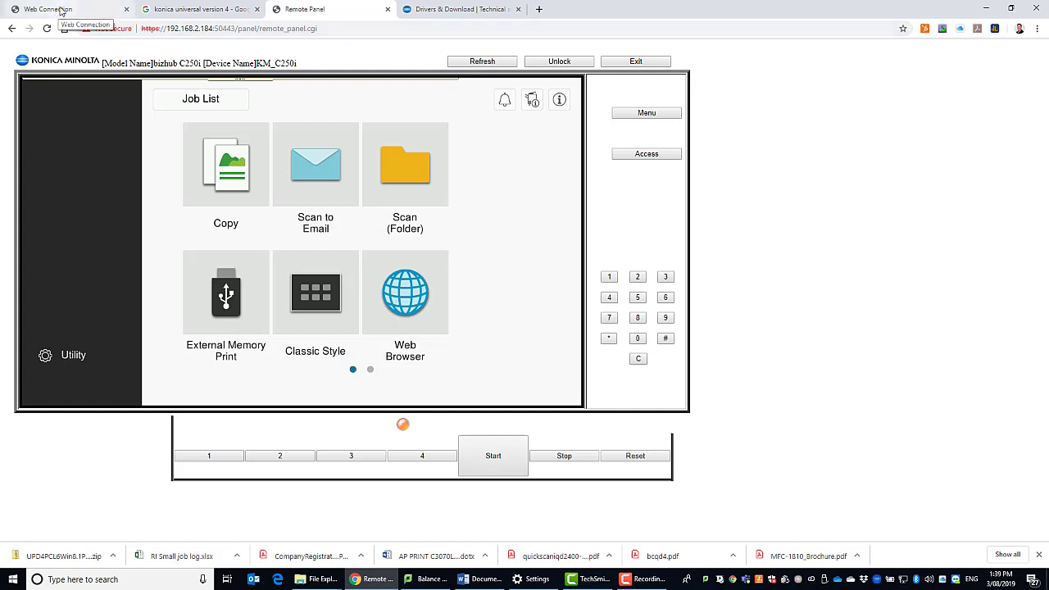
# Log into Web Connection as Administrator with the administrator password.
pyautogui.click(47, 9)
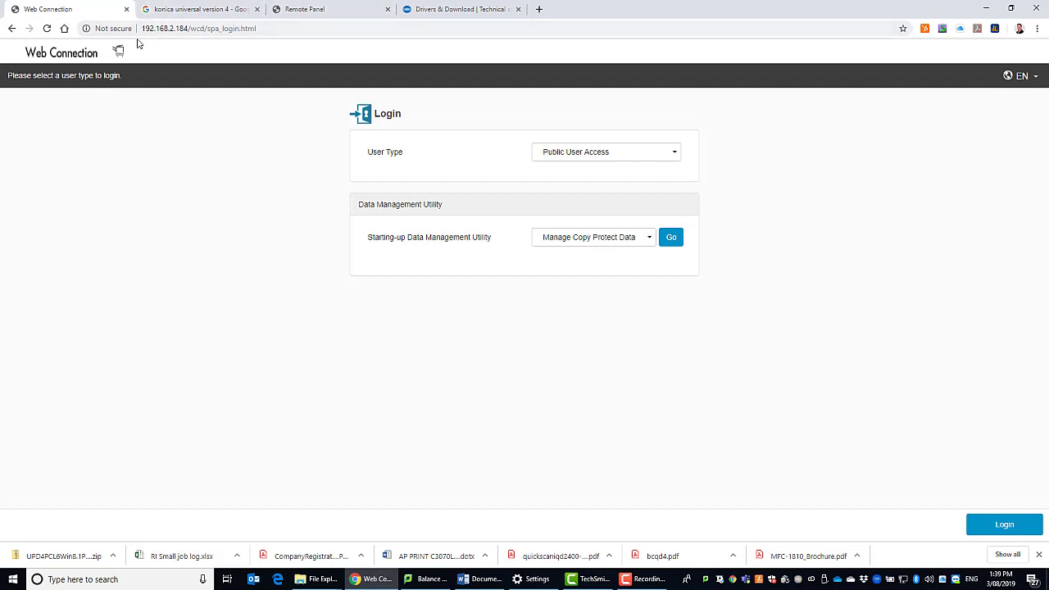
pyautogui.moveTo(419, 225)
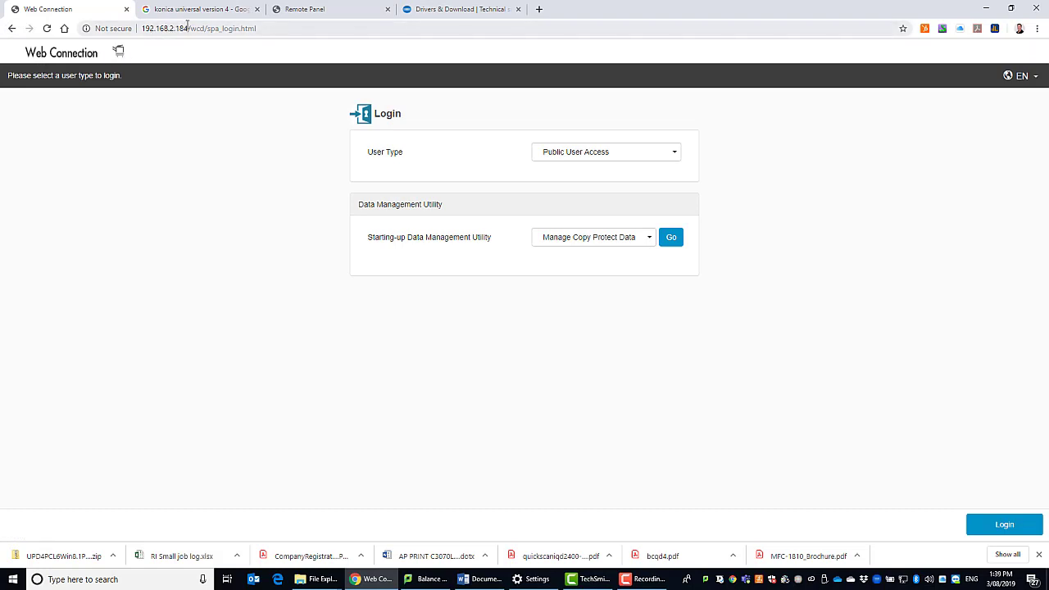
pyautogui.moveTo(621, 152)
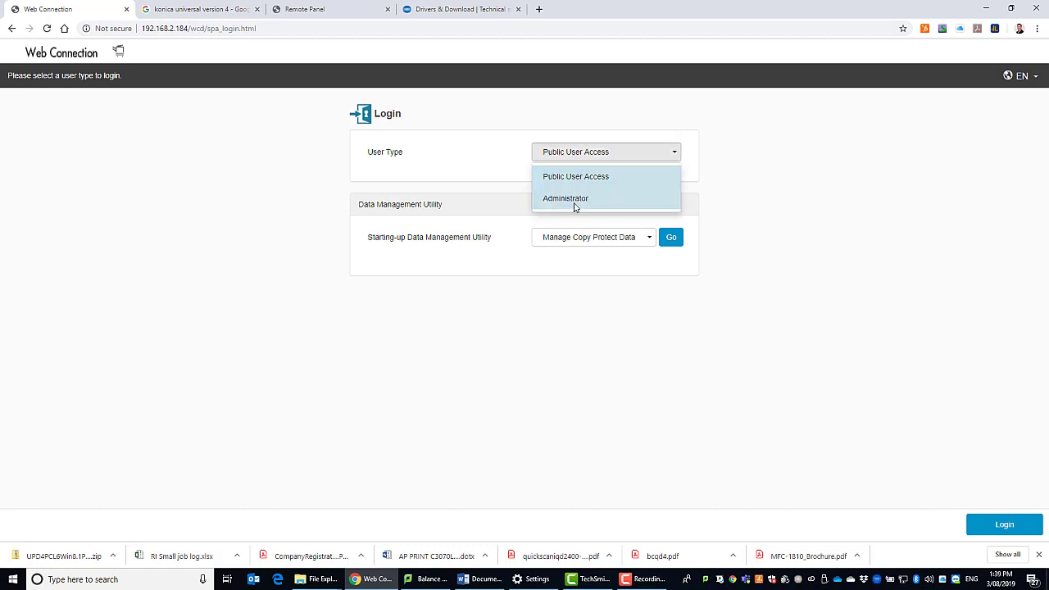
pyautogui.click(565, 198)
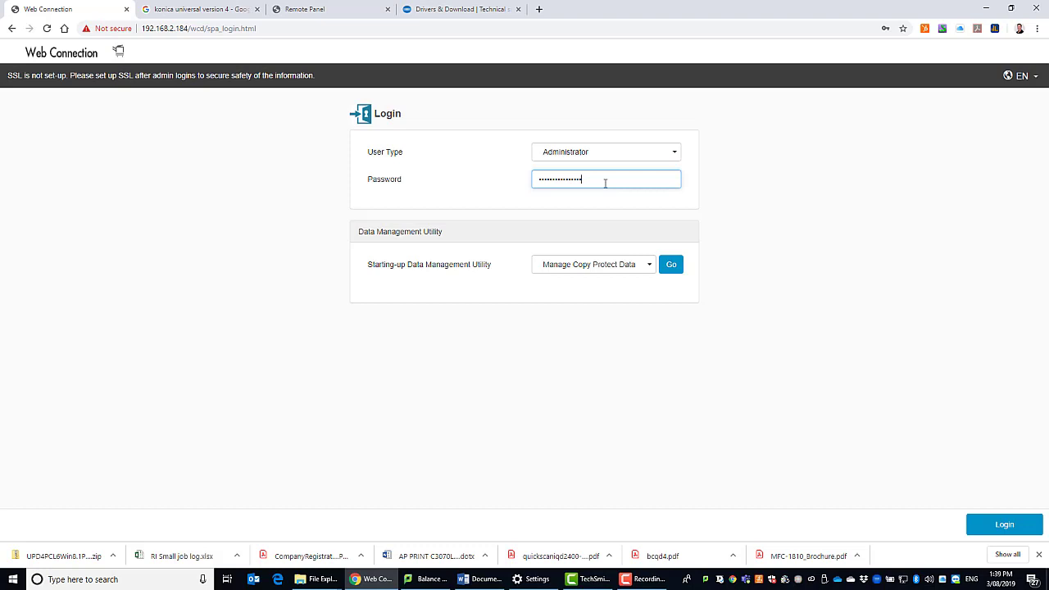
pyautogui.click(1003, 524)
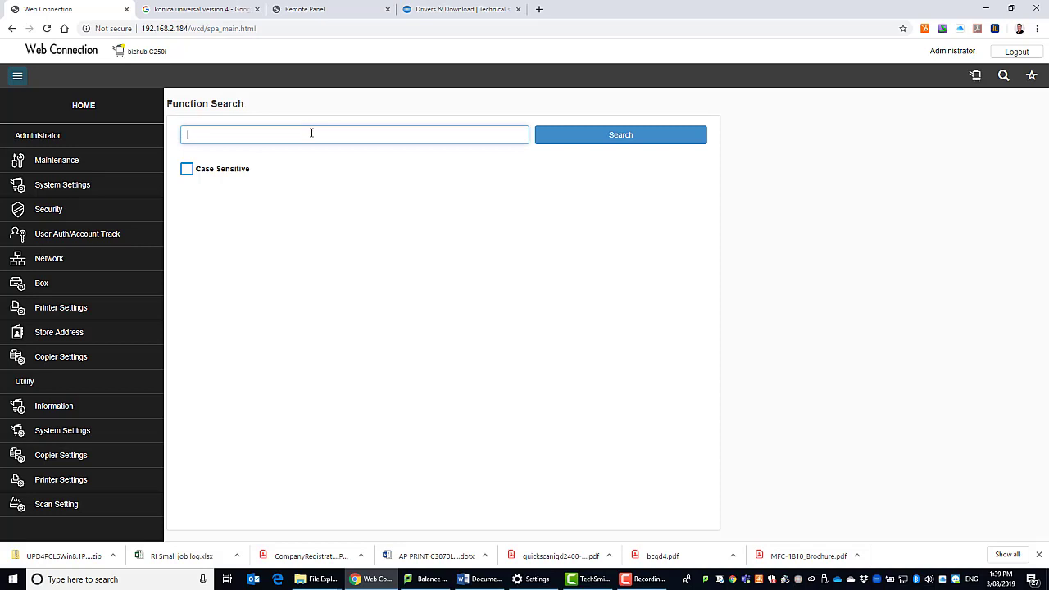
# Search functions for 'remote' and open Remote Panel Server Settings.
pyautogui.write('r')
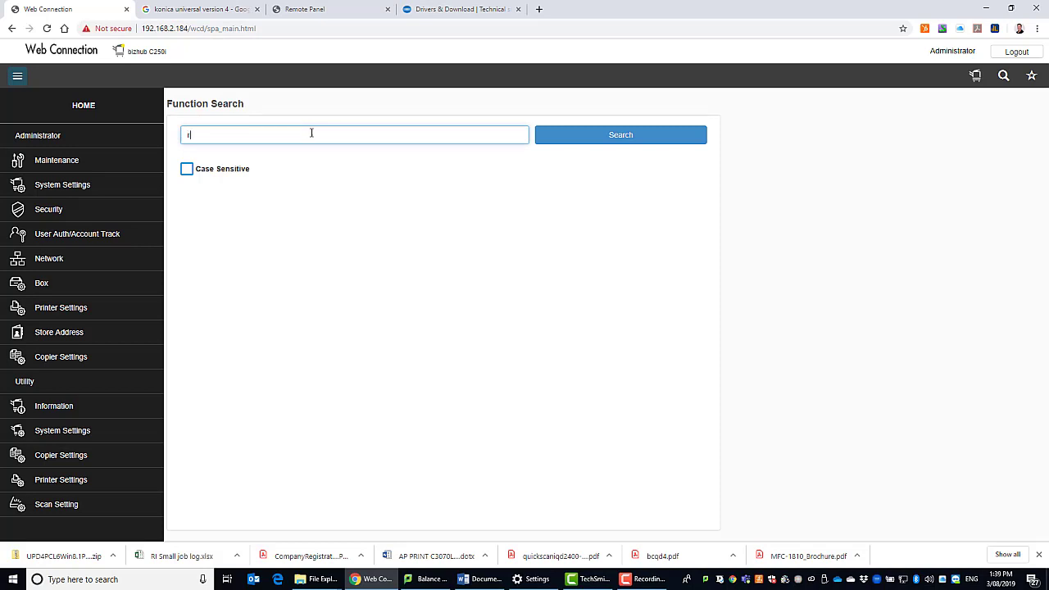
pyautogui.write('emote')
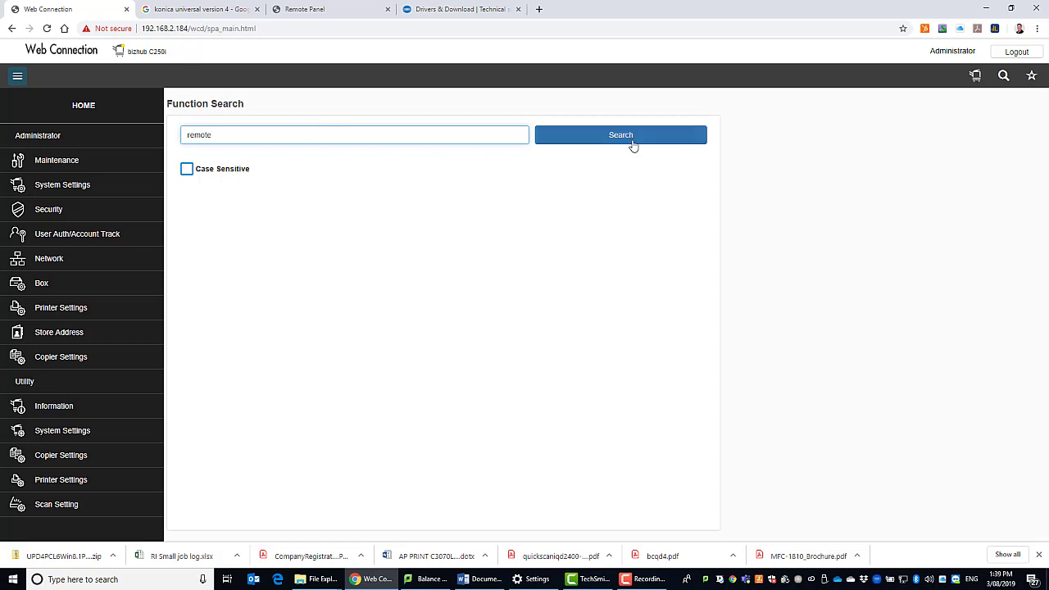
pyautogui.click(620, 135)
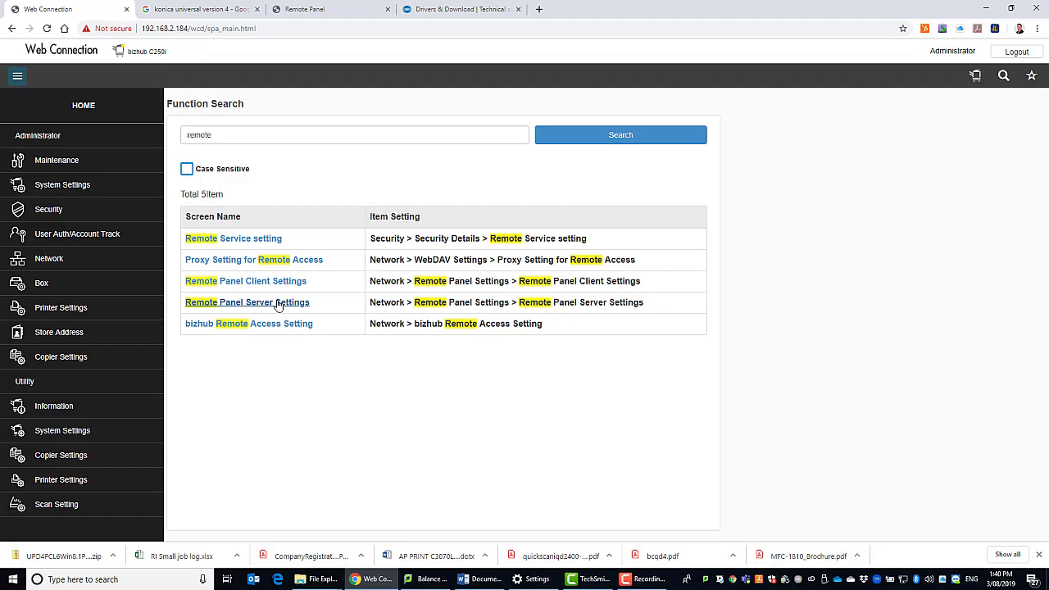
pyautogui.click(246, 302)
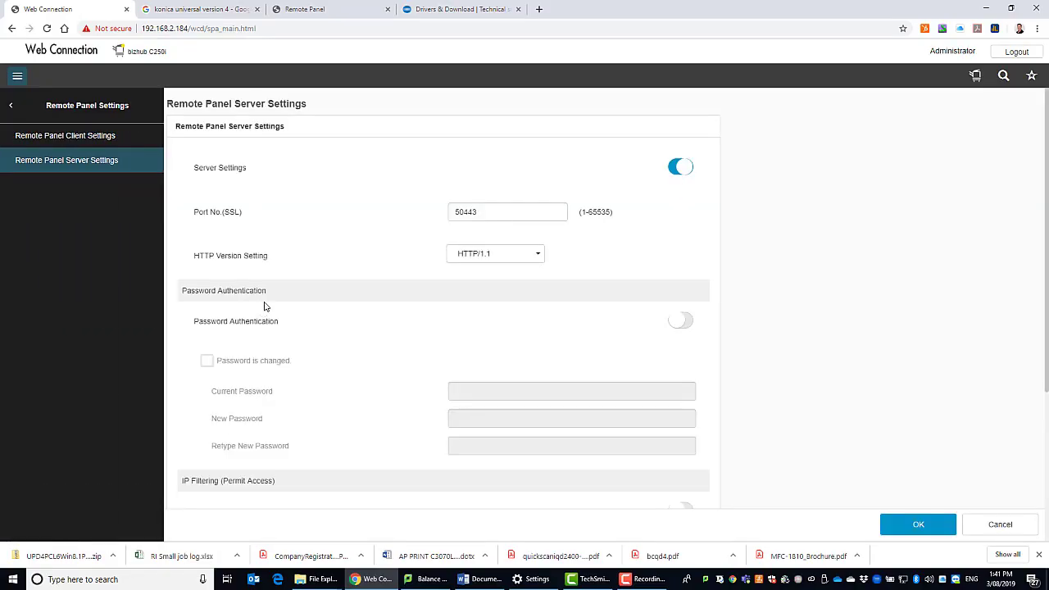
pyautogui.moveTo(576, 193)
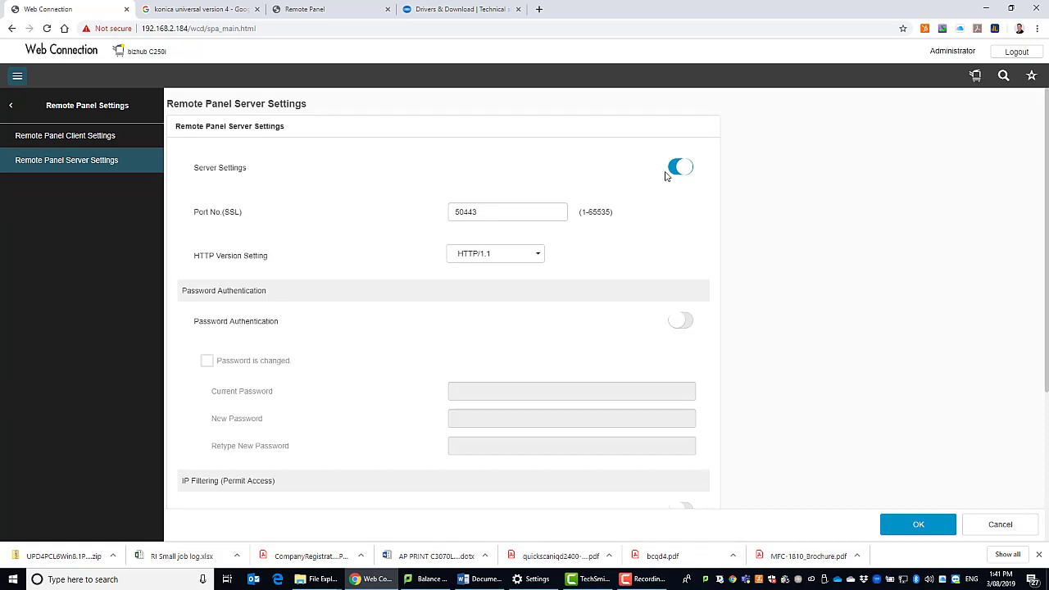
# Toggle Server Settings off and back on, then log out of the administrator session.
pyautogui.click(679, 167)
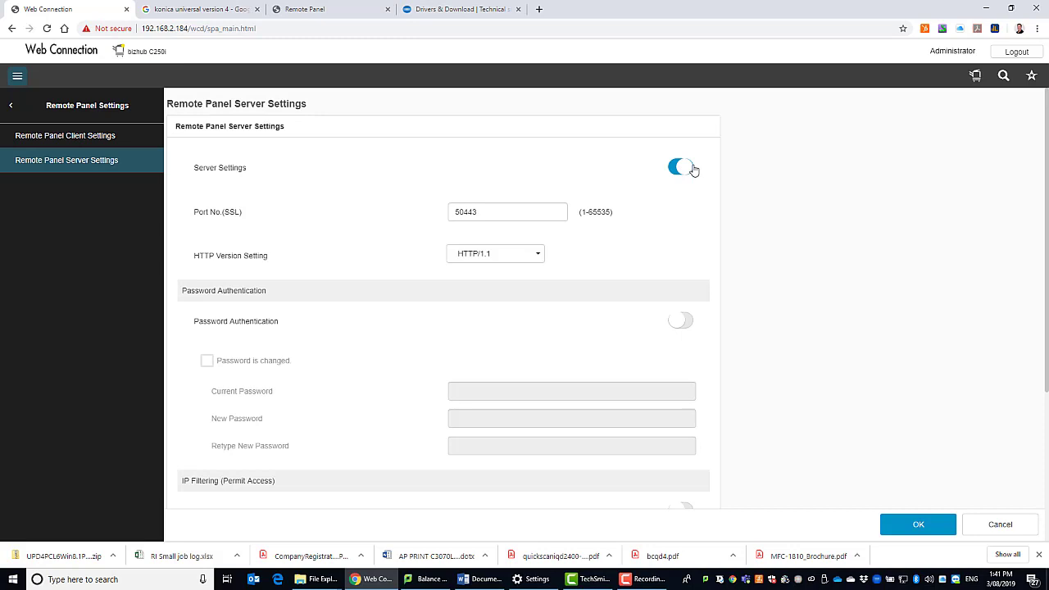
pyautogui.click(680, 167)
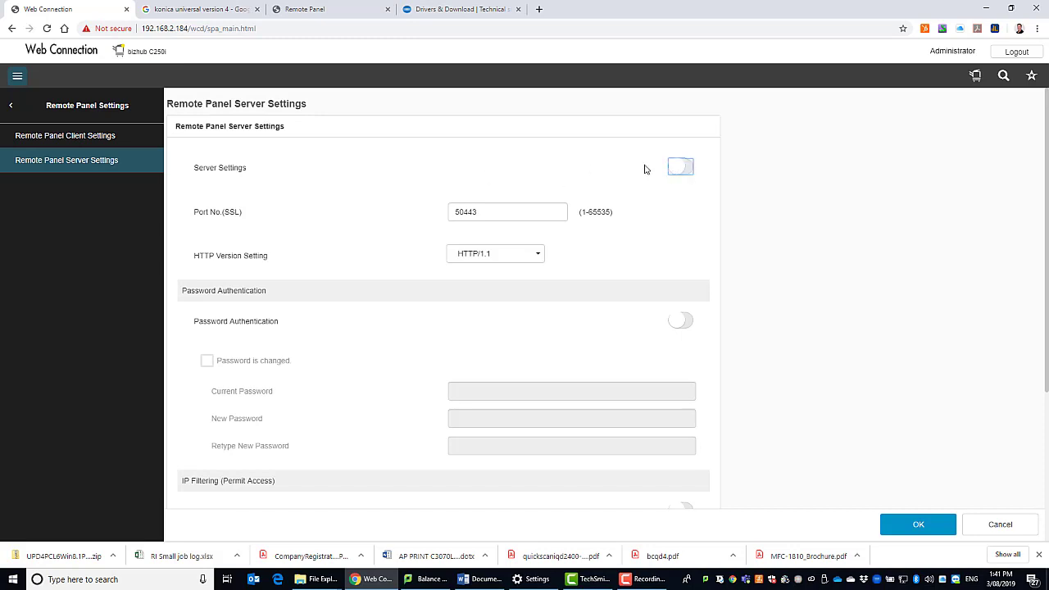
pyautogui.moveTo(703, 169)
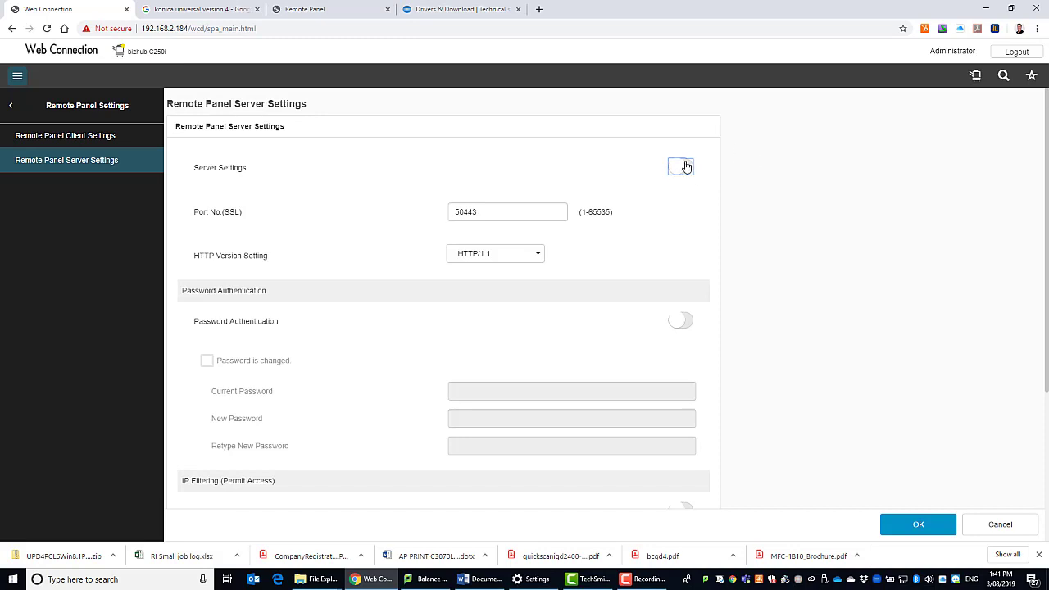
pyautogui.click(680, 167)
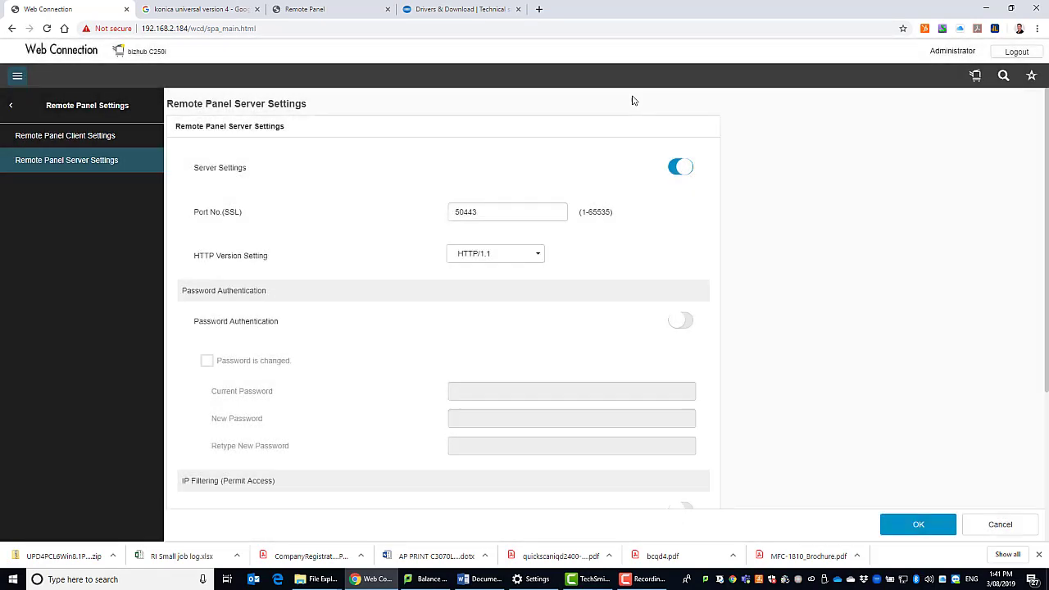
pyautogui.click(1016, 52)
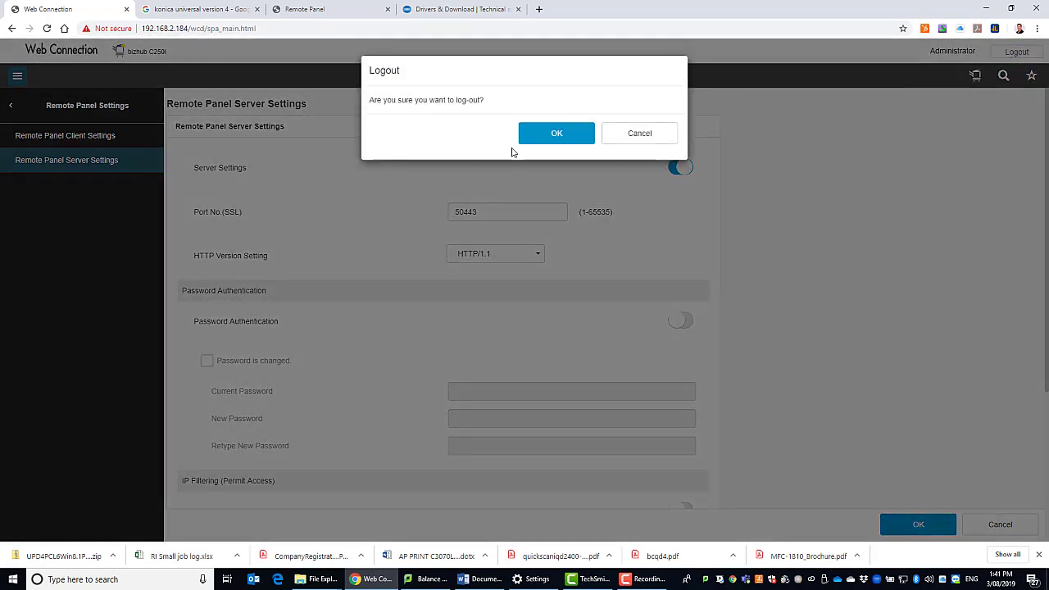
pyautogui.click(556, 133)
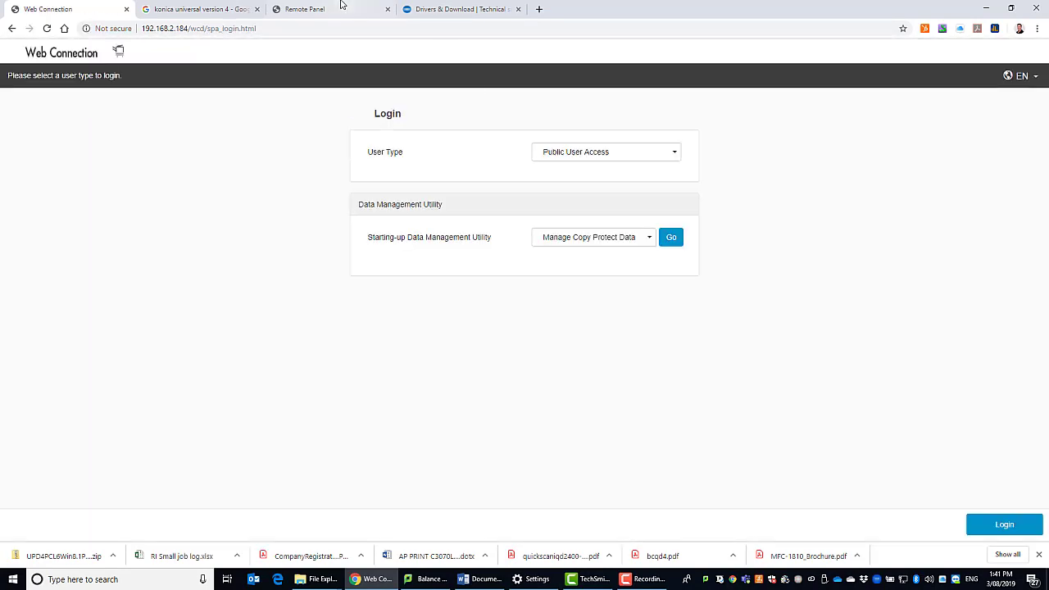
# Reload the remote_panel.cgi page in the Remote Panel tab to reconnect.
pyautogui.click(328, 9)
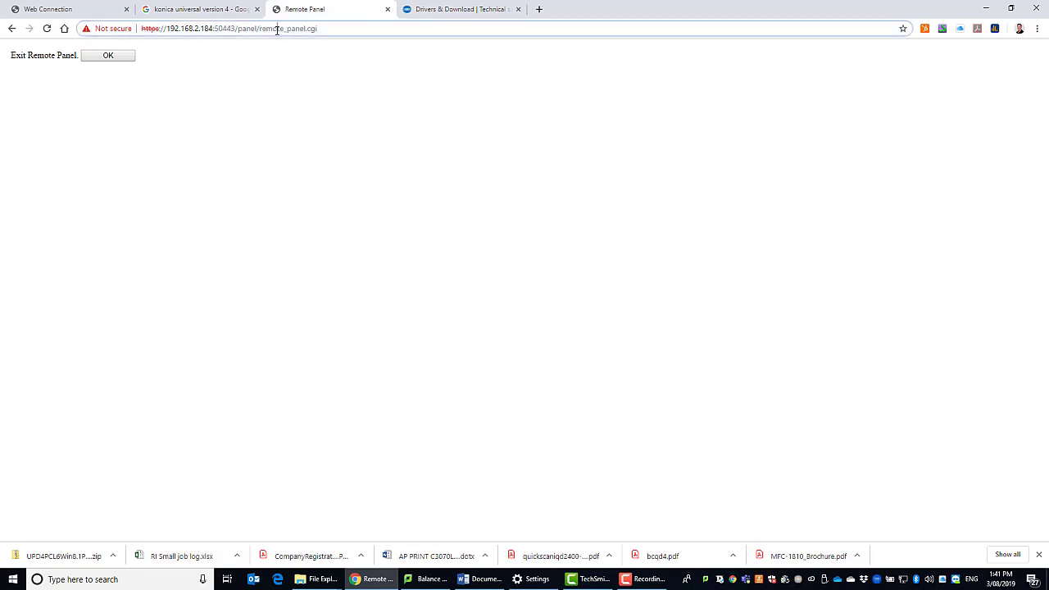
pyautogui.click(107, 55)
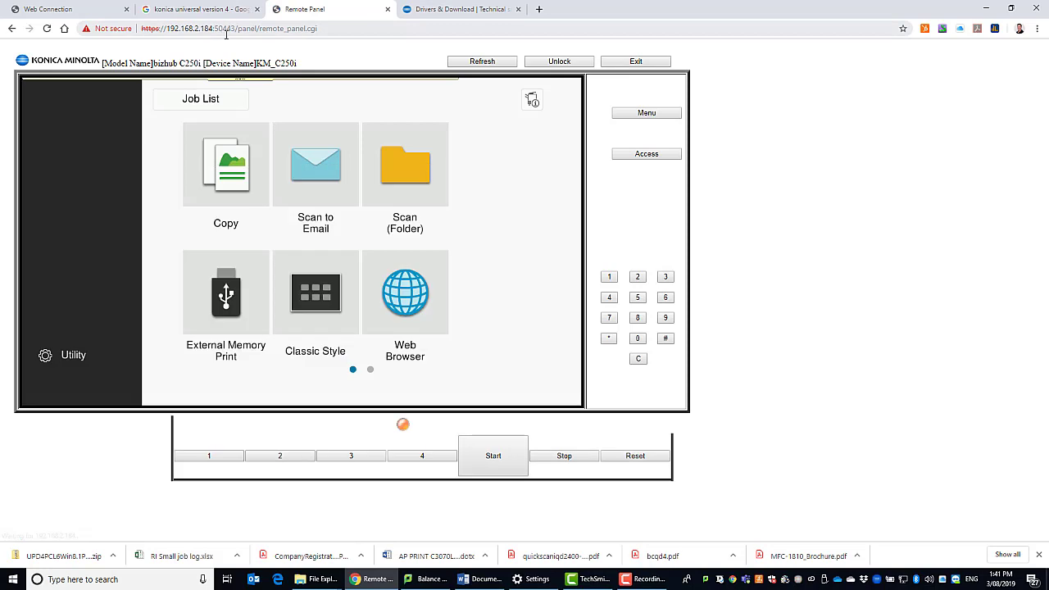
pyautogui.moveTo(508, 232)
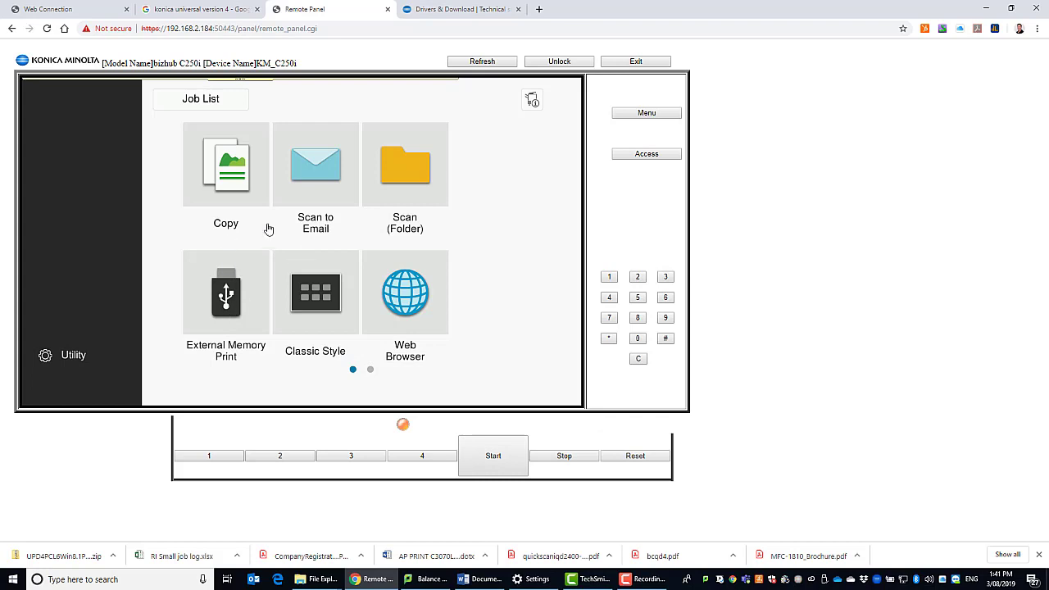
pyautogui.moveTo(382, 183)
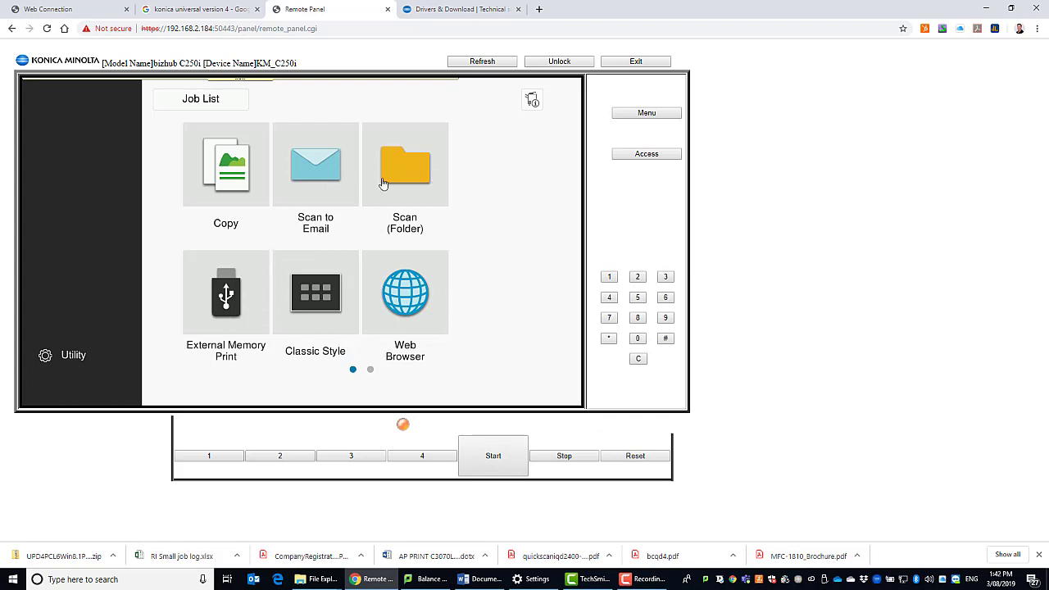
pyautogui.moveTo(602, 118)
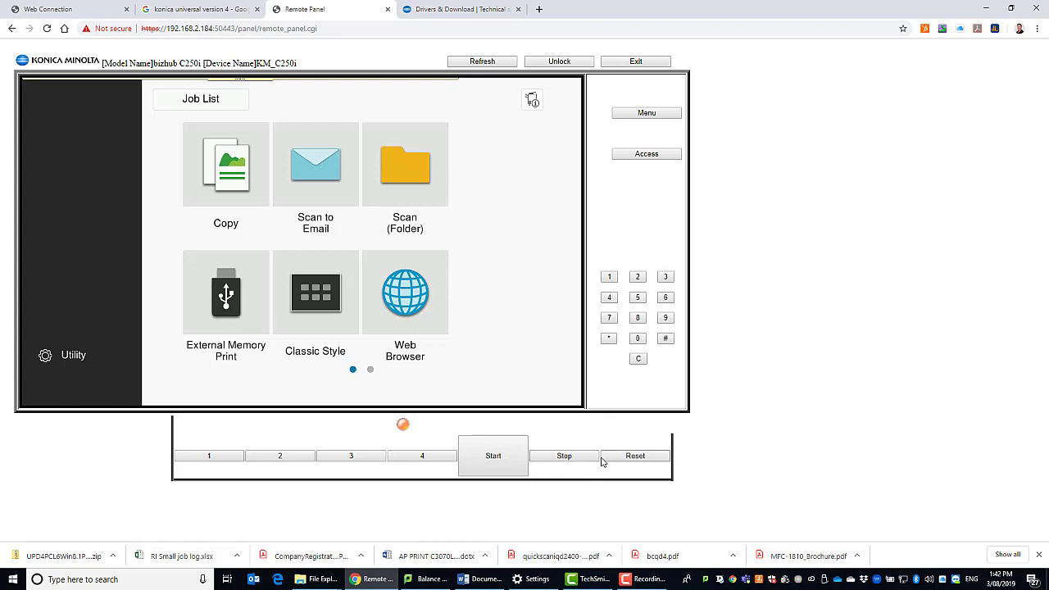
pyautogui.moveTo(557, 373)
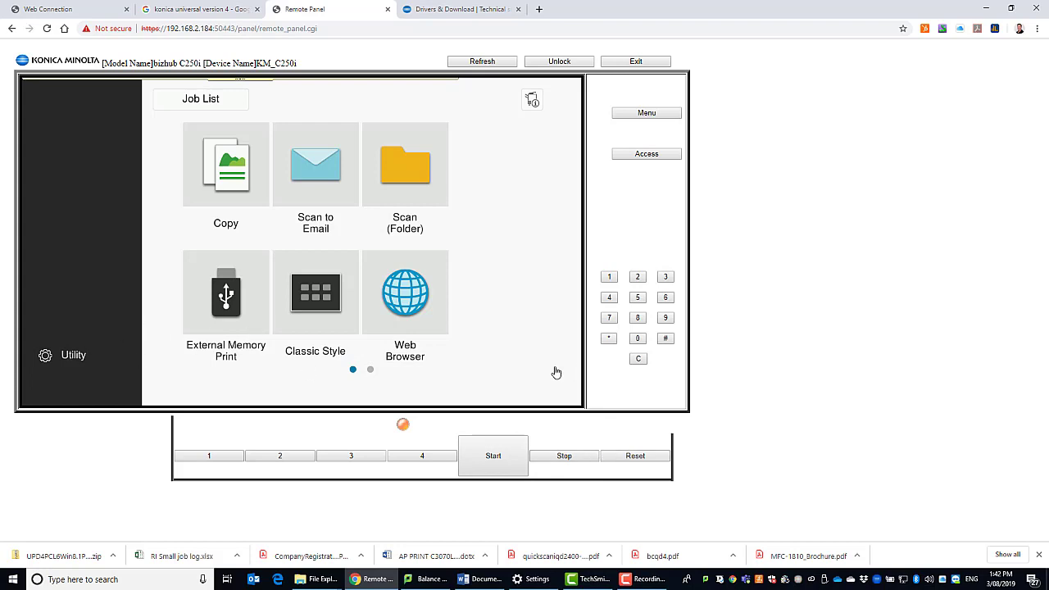
pyautogui.moveTo(489, 368)
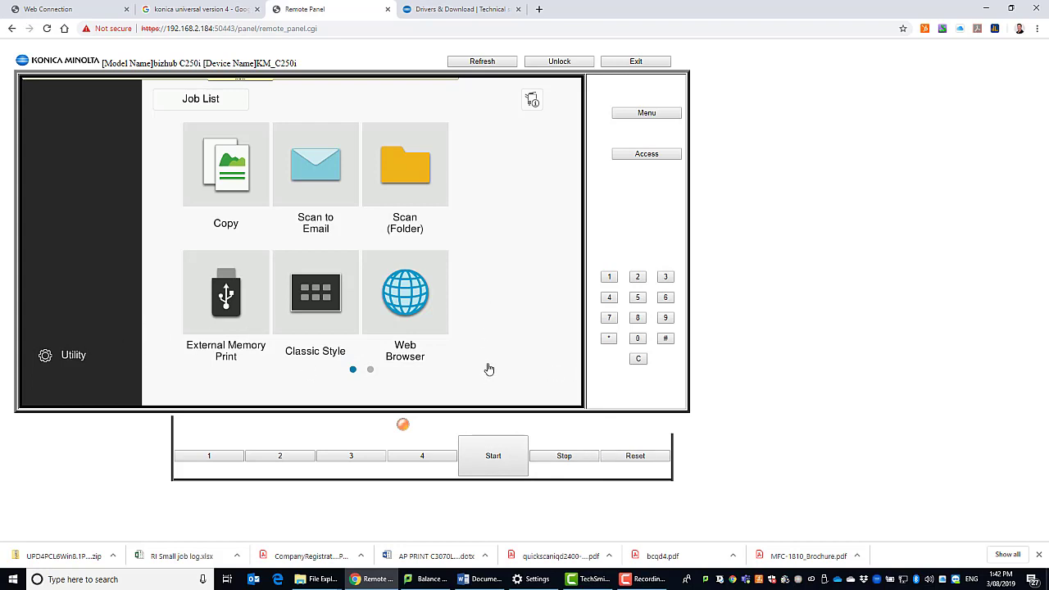
pyautogui.moveTo(496, 206)
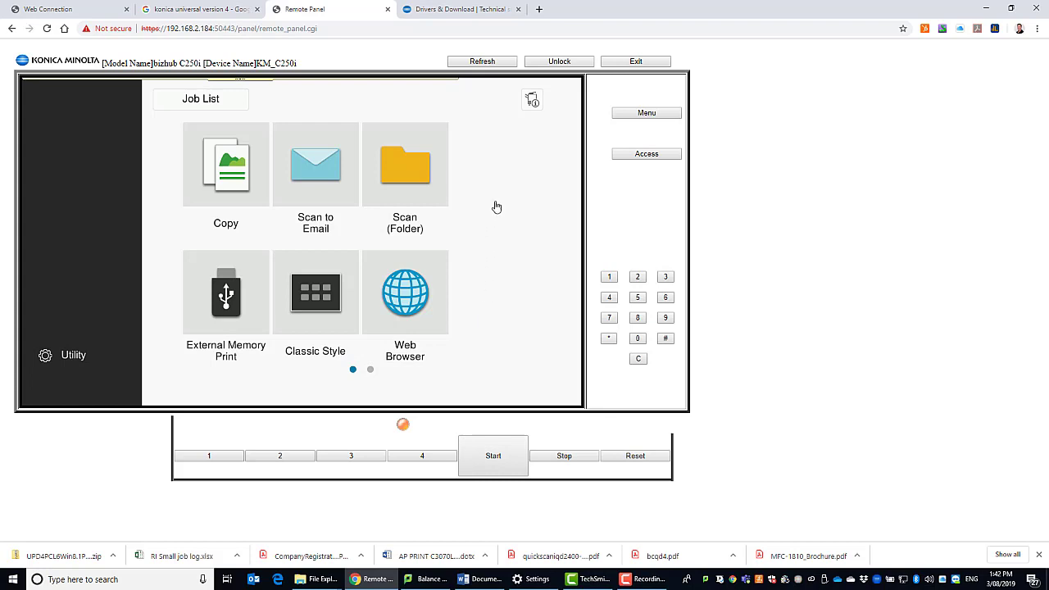
pyautogui.moveTo(609, 46)
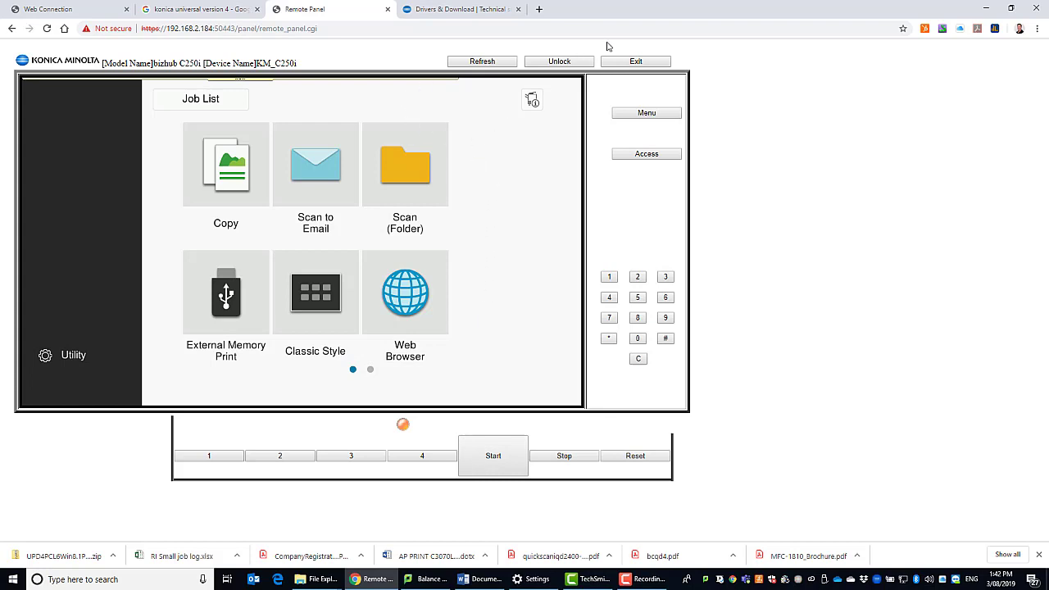